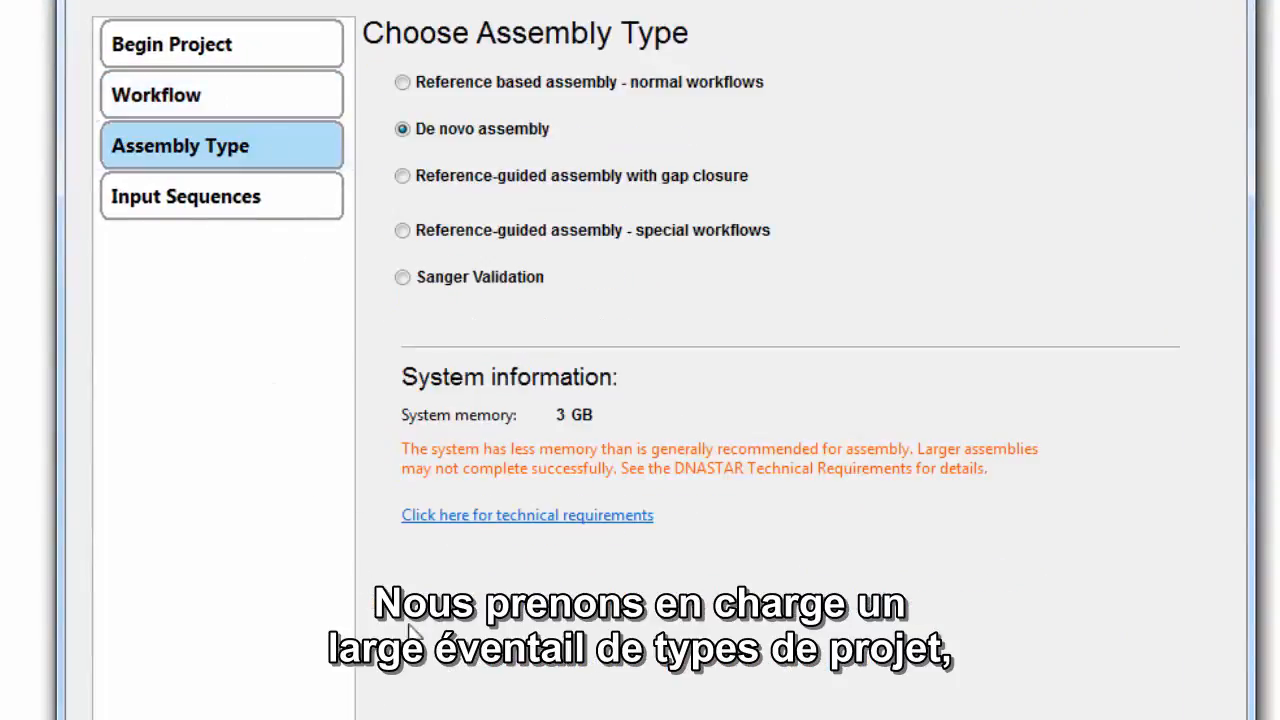
pyautogui.moveTo(340, 308)
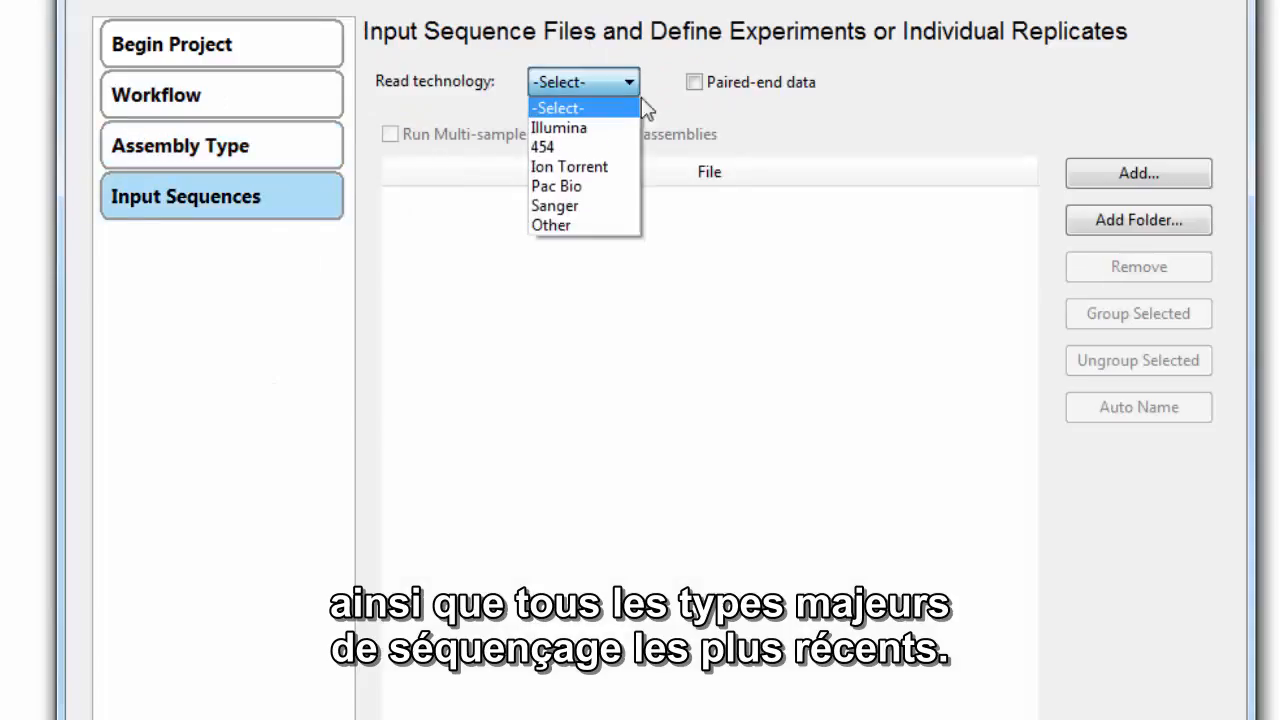
pyautogui.moveTo(764, 152)
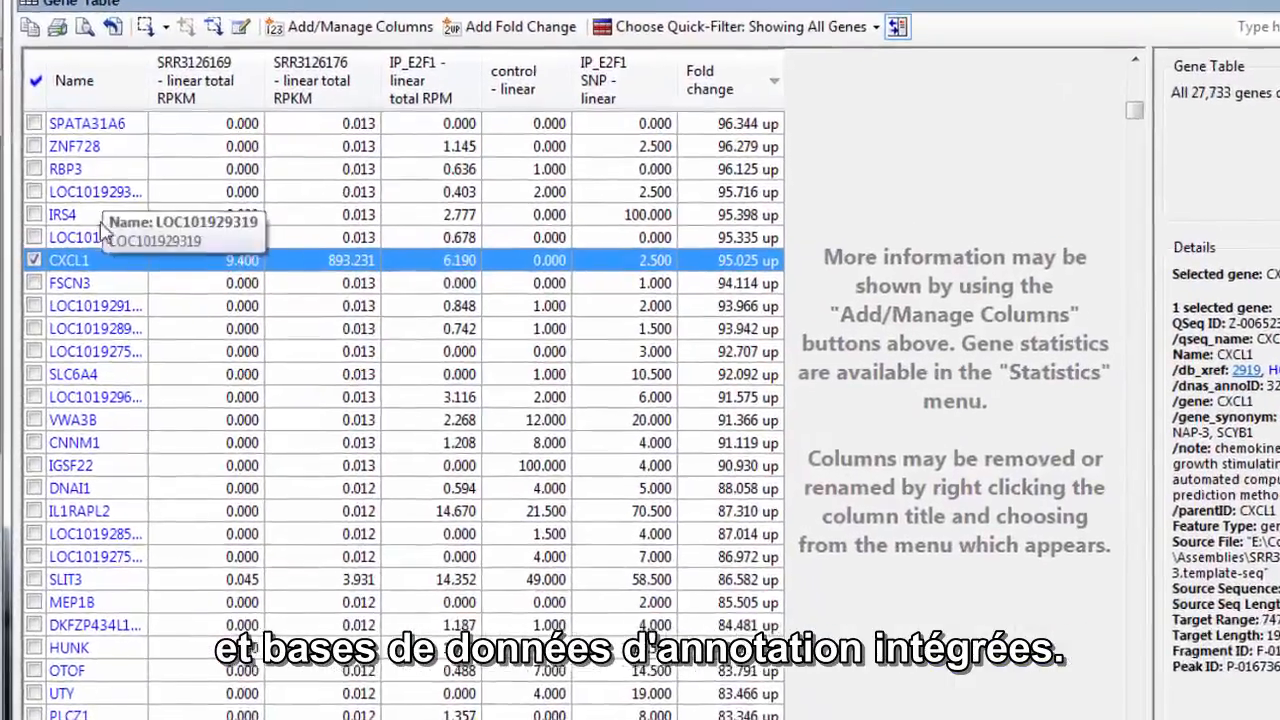
# Send the CXCL1 gene from the ArrayStar gene table to SeqMan Pro.
pyautogui.rightClick(68, 260)
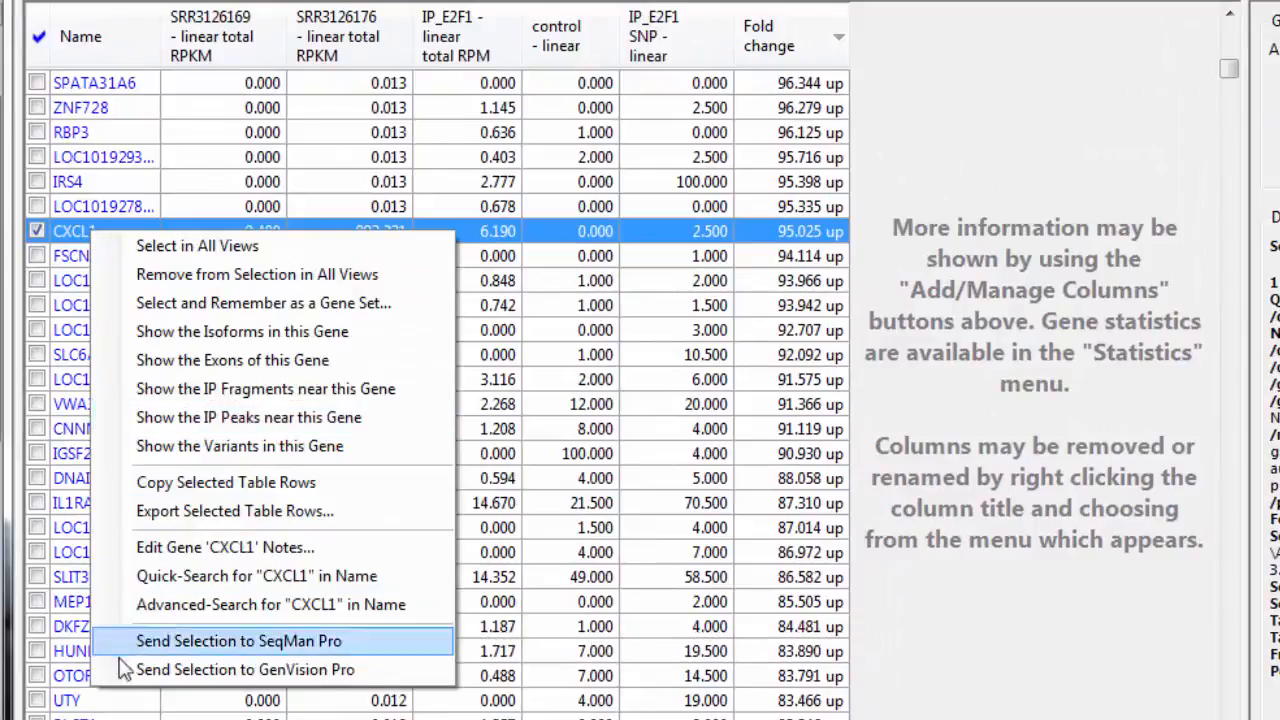
pyautogui.click(244, 668)
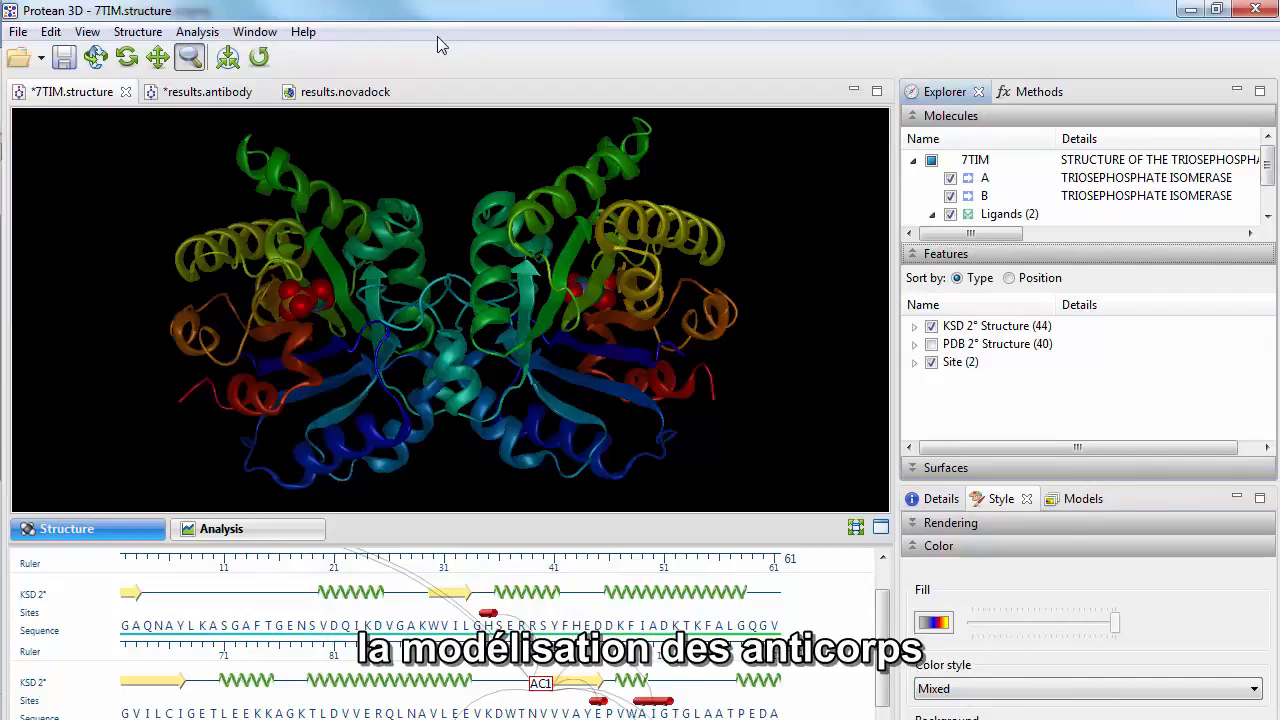
# Show the results.novadock ranked-models overview and set Model 1 spinning.
pyautogui.click(344, 92)
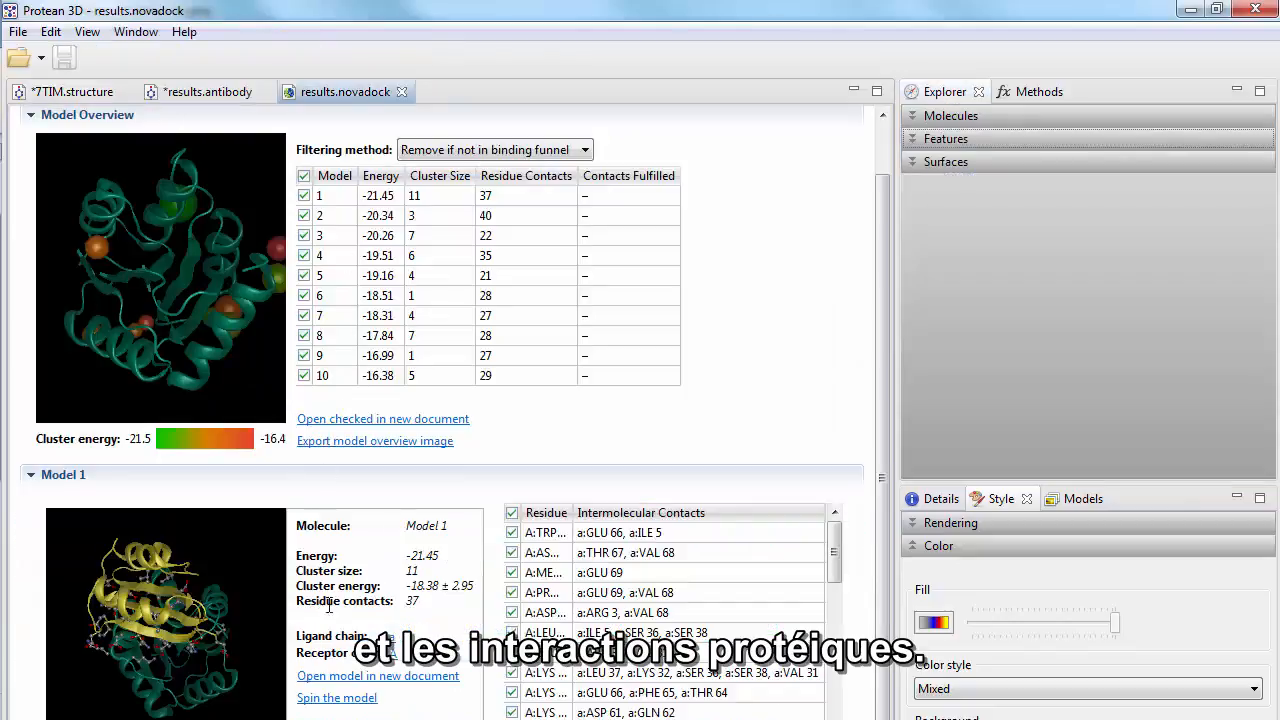
pyautogui.click(336, 696)
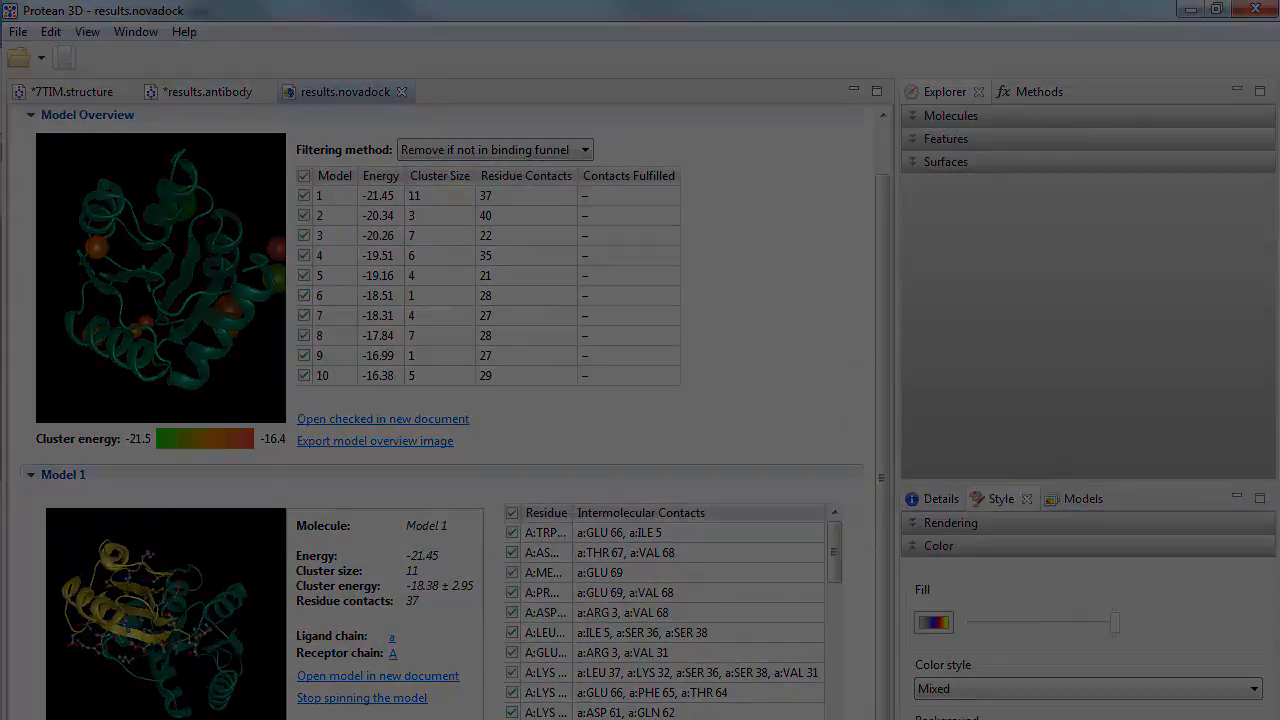